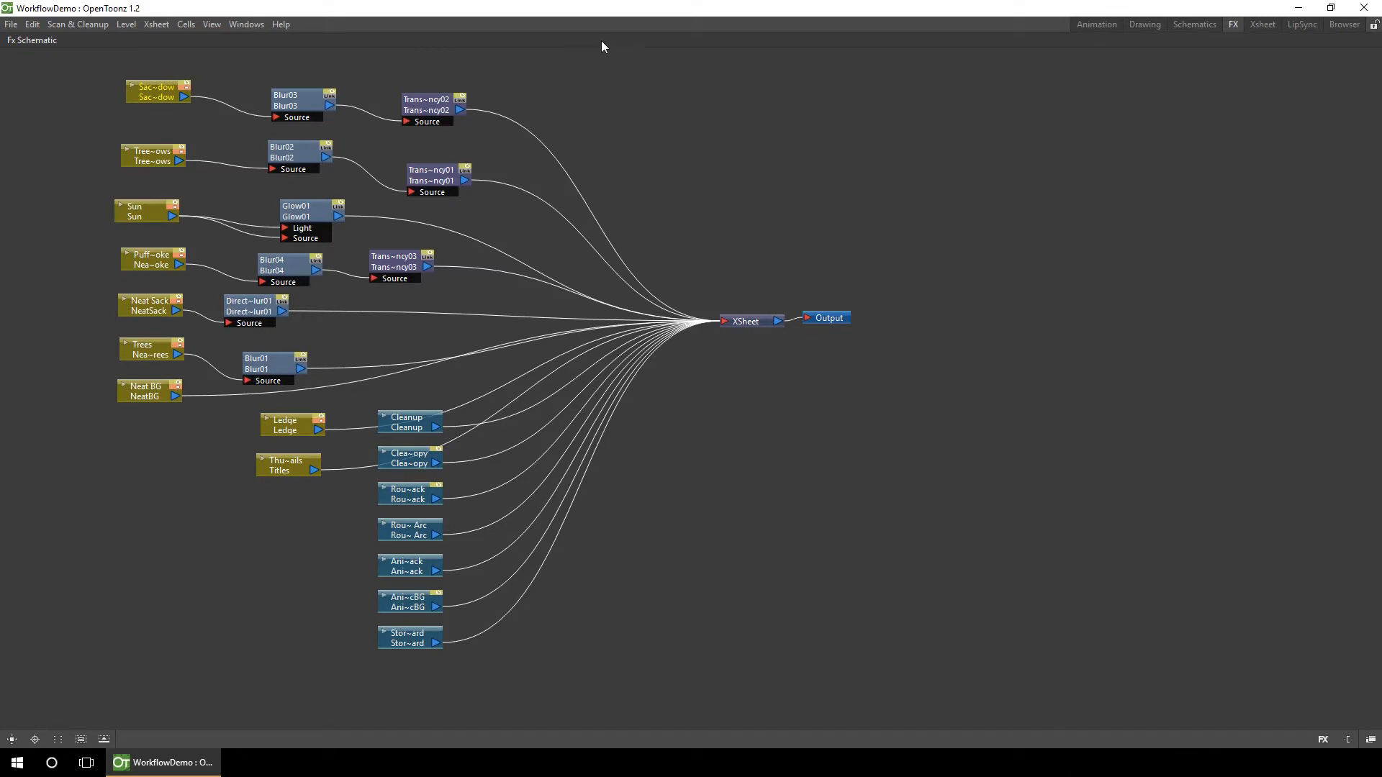
pyautogui.moveTo(607, 44)
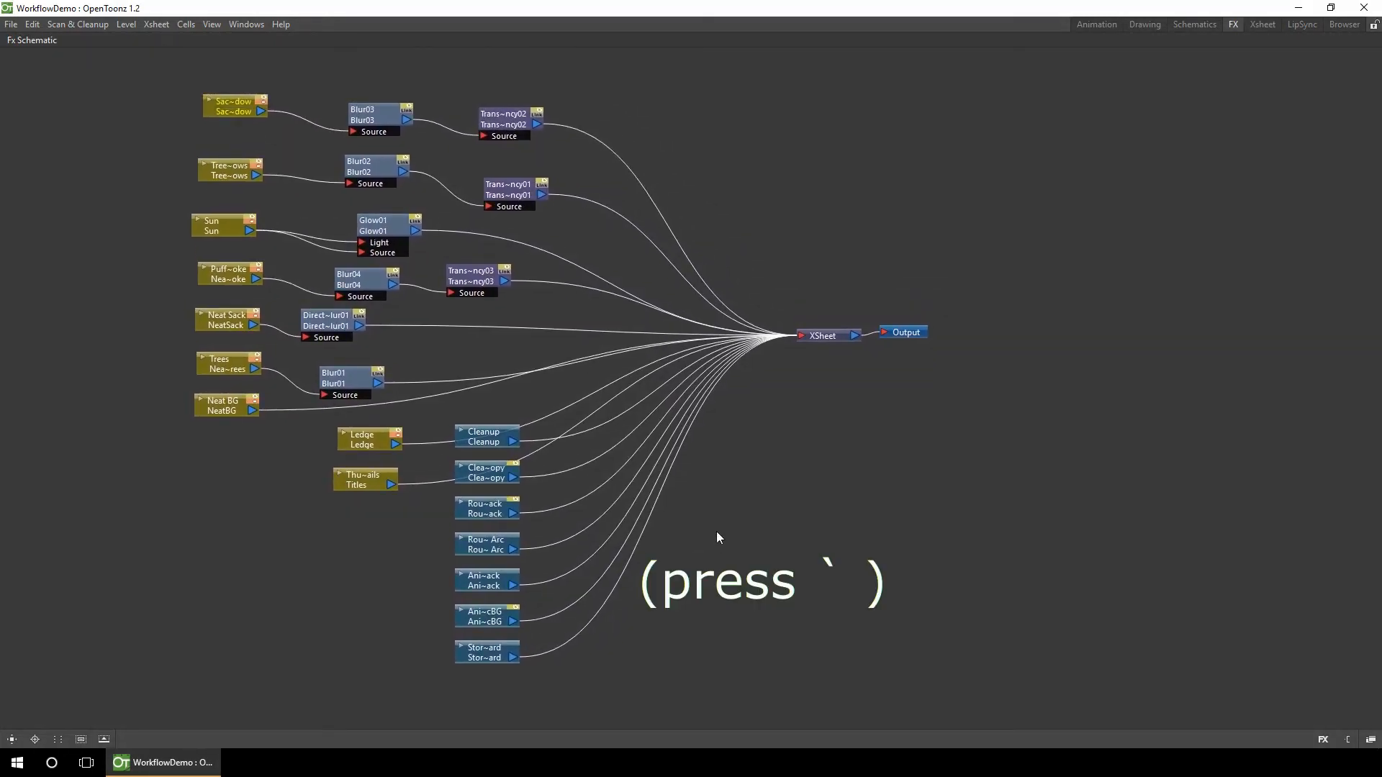
# Step: Restore the normal room layout from the maximized FX Schematic with the ` key
pyautogui.press('`')
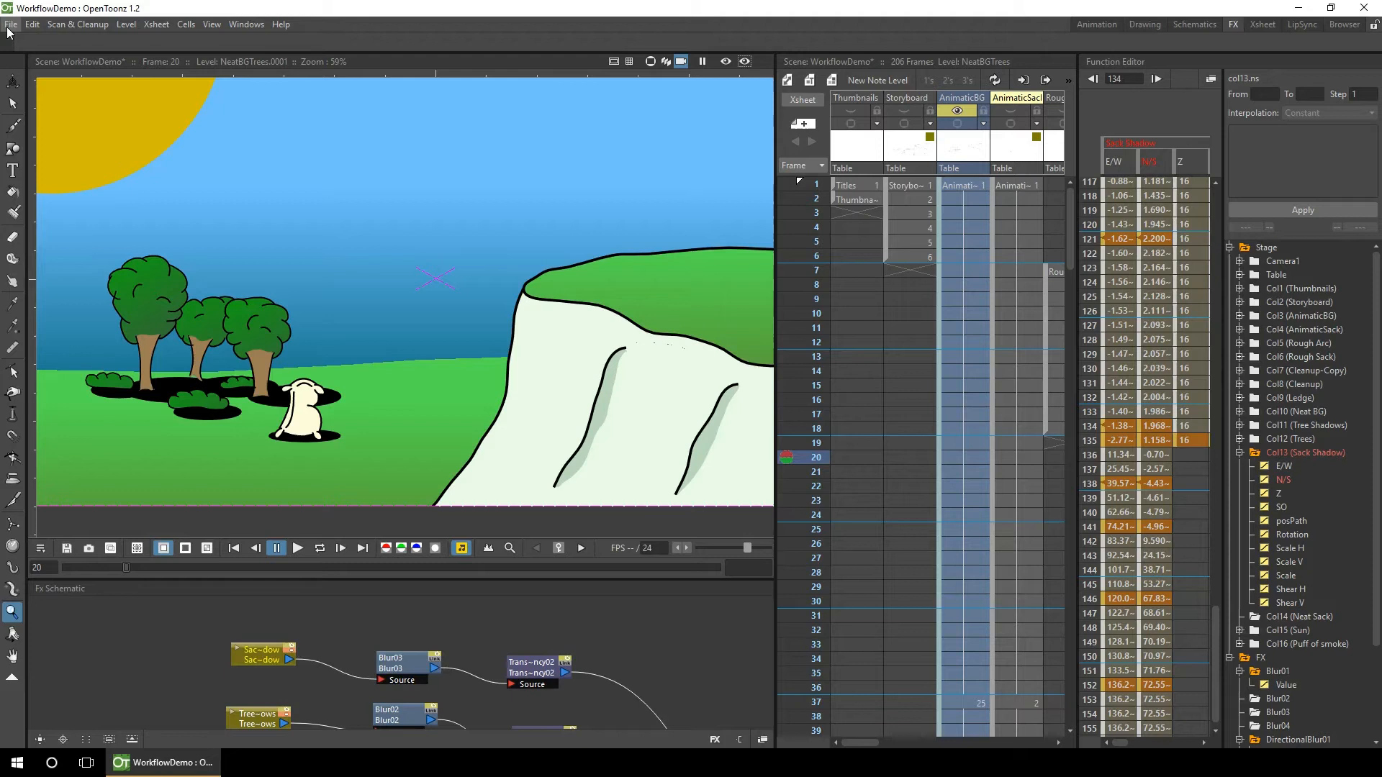
# Step: Reach the Configure Shortcuts dialog from the File menu
pyautogui.click(11, 24)
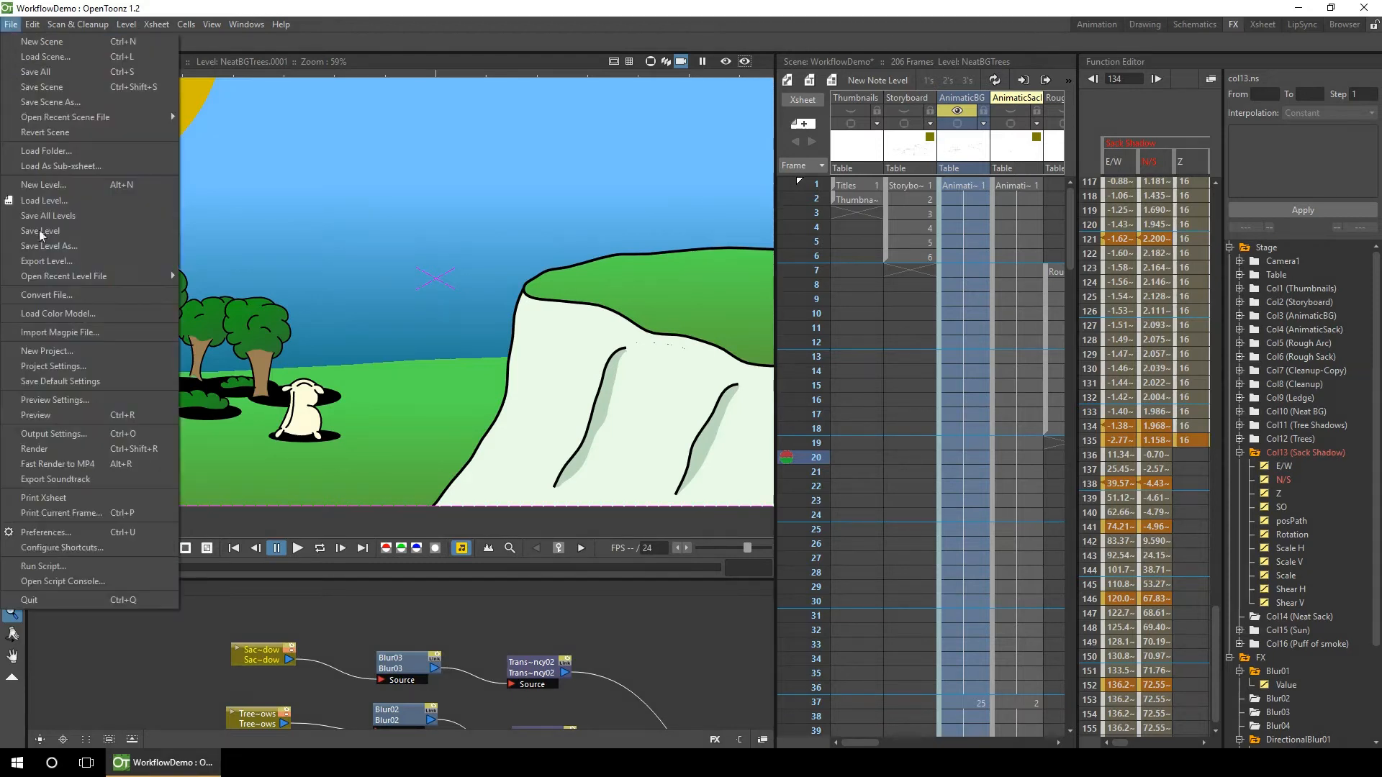
pyautogui.click(56, 547)
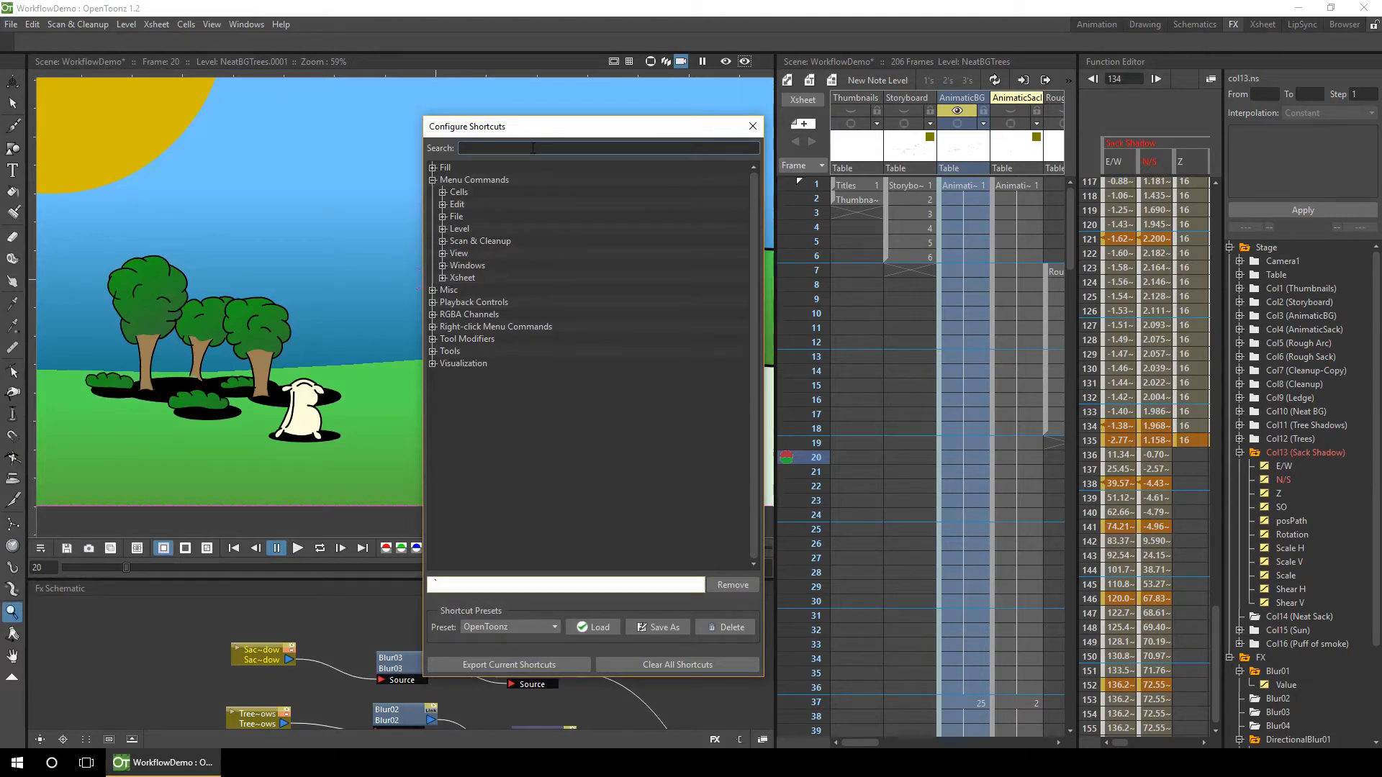
# Step: Filter the shortcut list with the search term 'max' to find Toggle Maximize Panel
pyautogui.write('m')
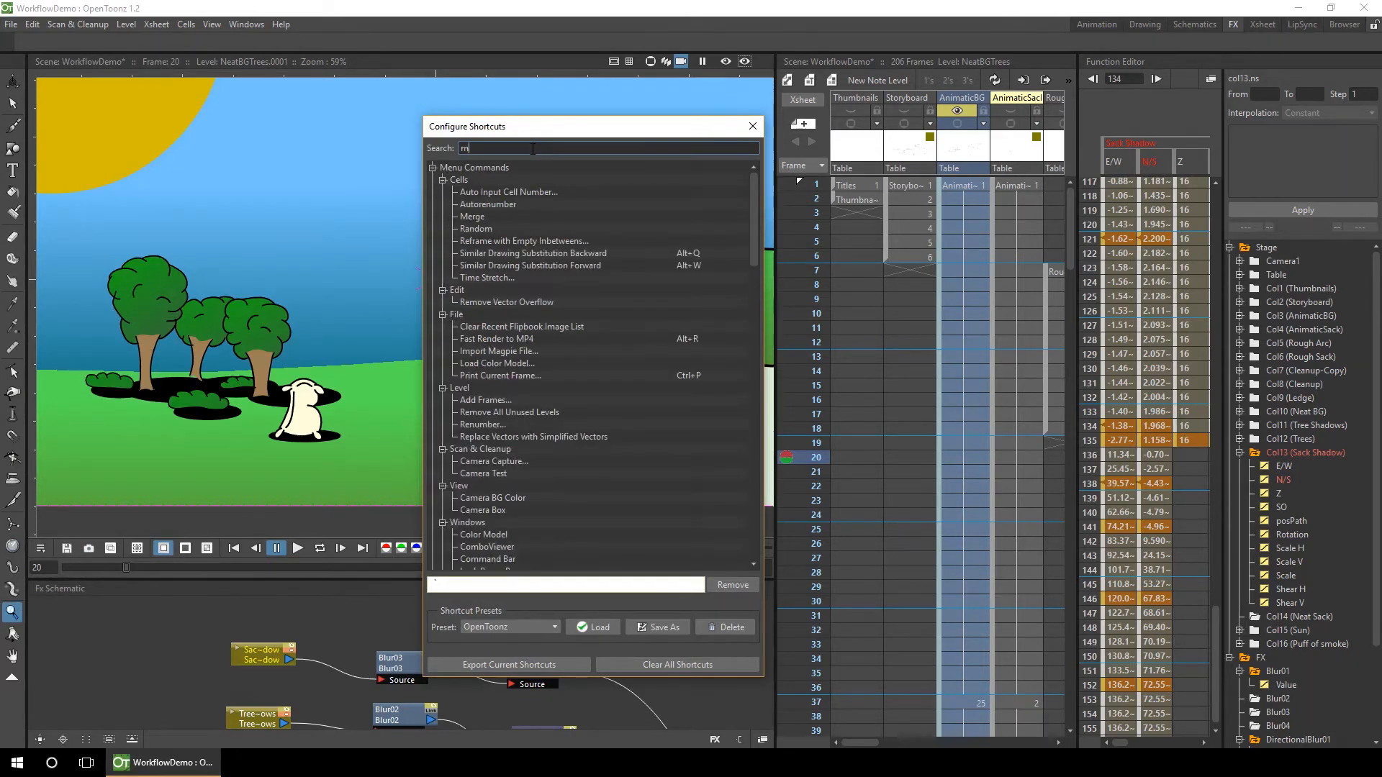
pyautogui.write('ax')
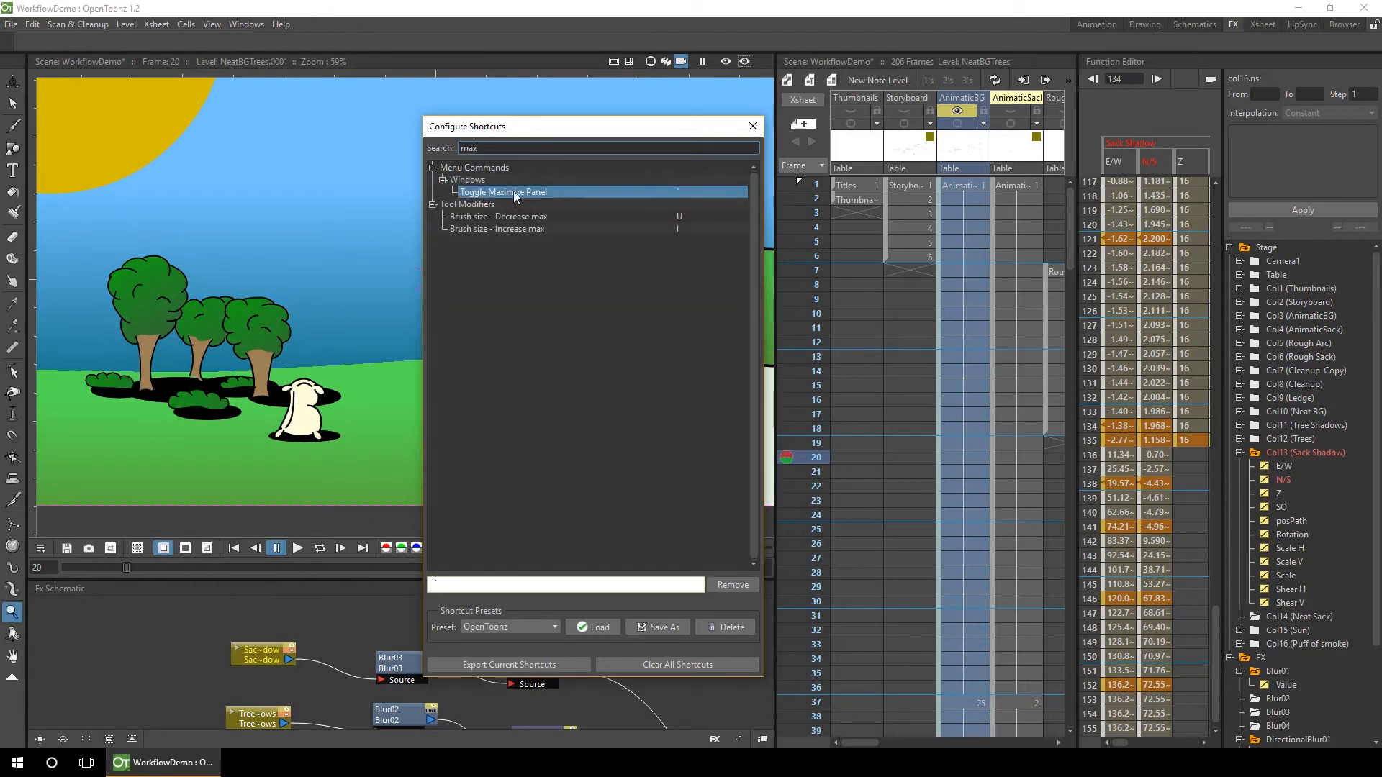
pyautogui.moveTo(514, 390)
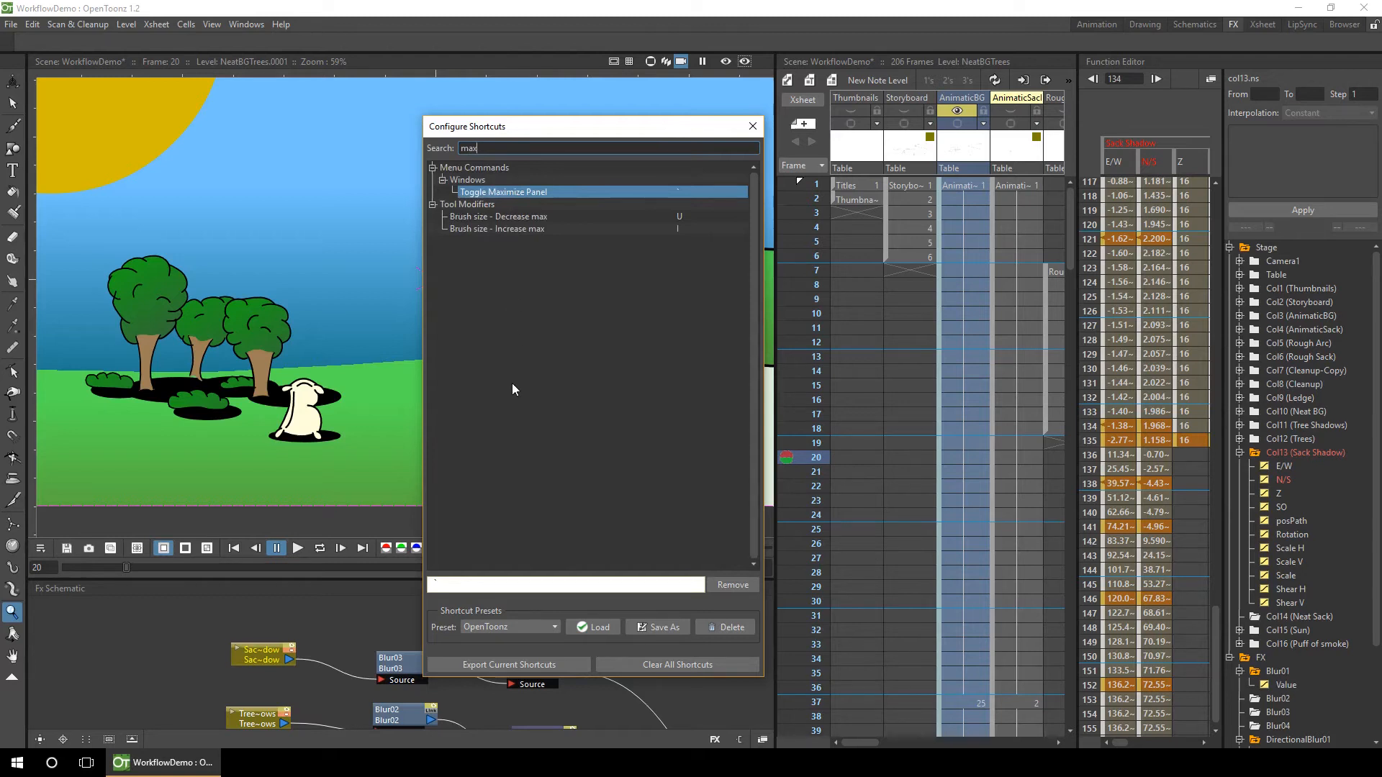
# Step: Assign F11 to Toggle Maximize Panel and close the Configure Shortcuts dialog
pyautogui.click(564, 585)
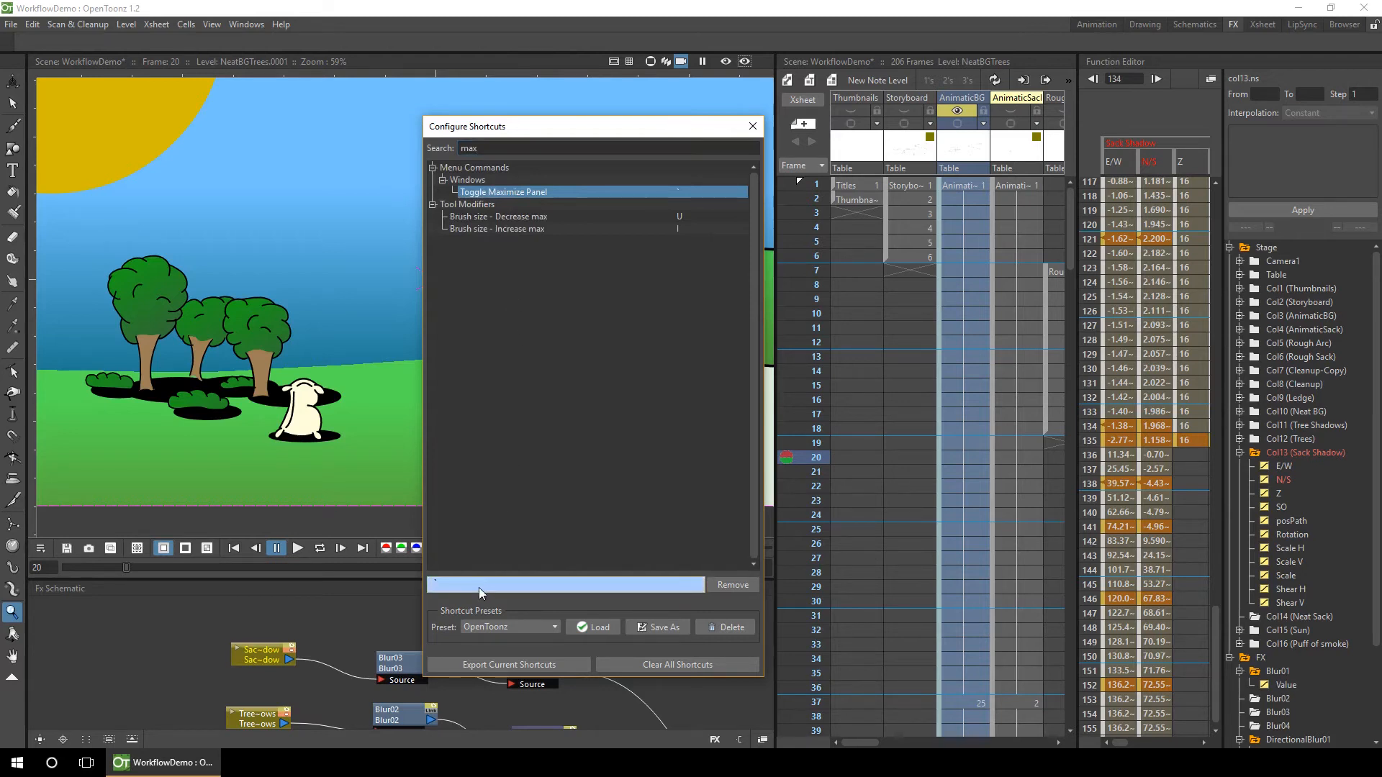
pyautogui.moveTo(449, 591)
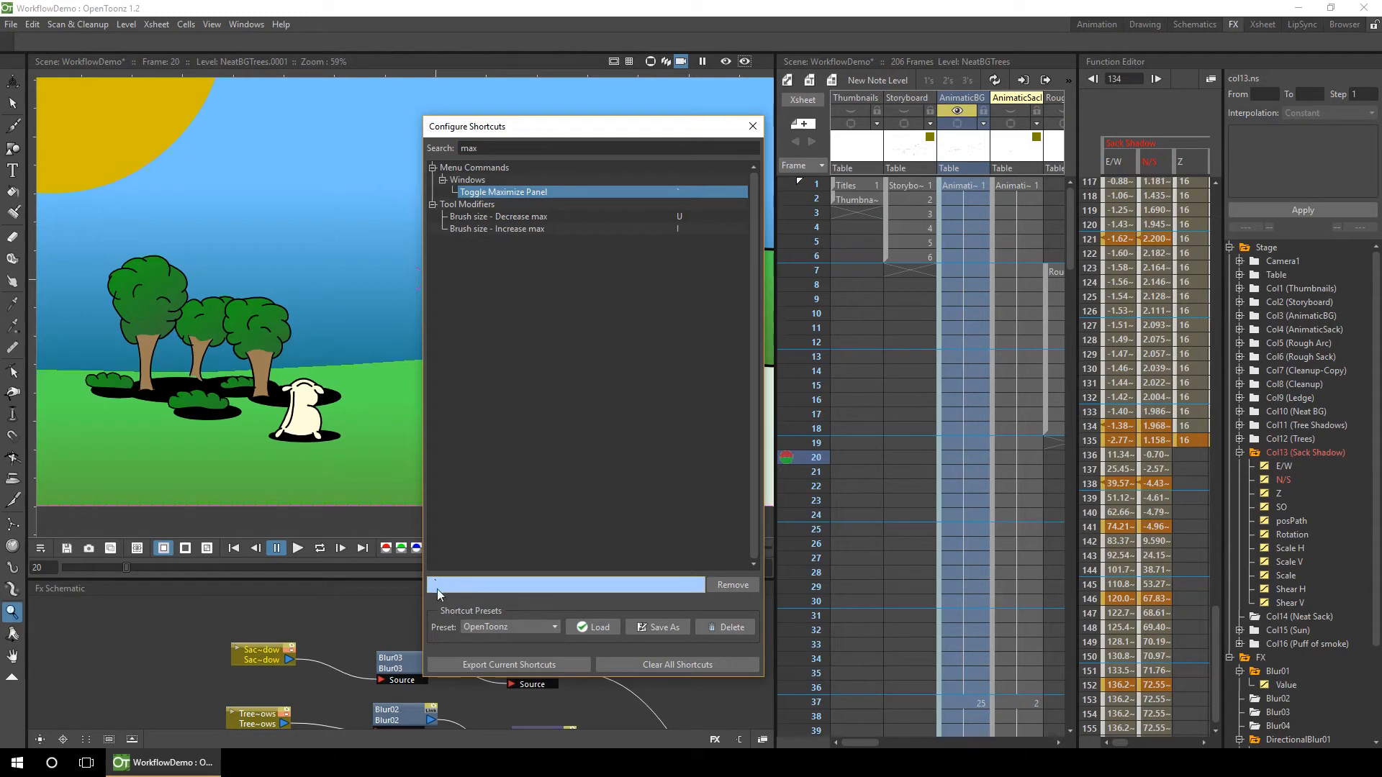
pyautogui.write('F11')
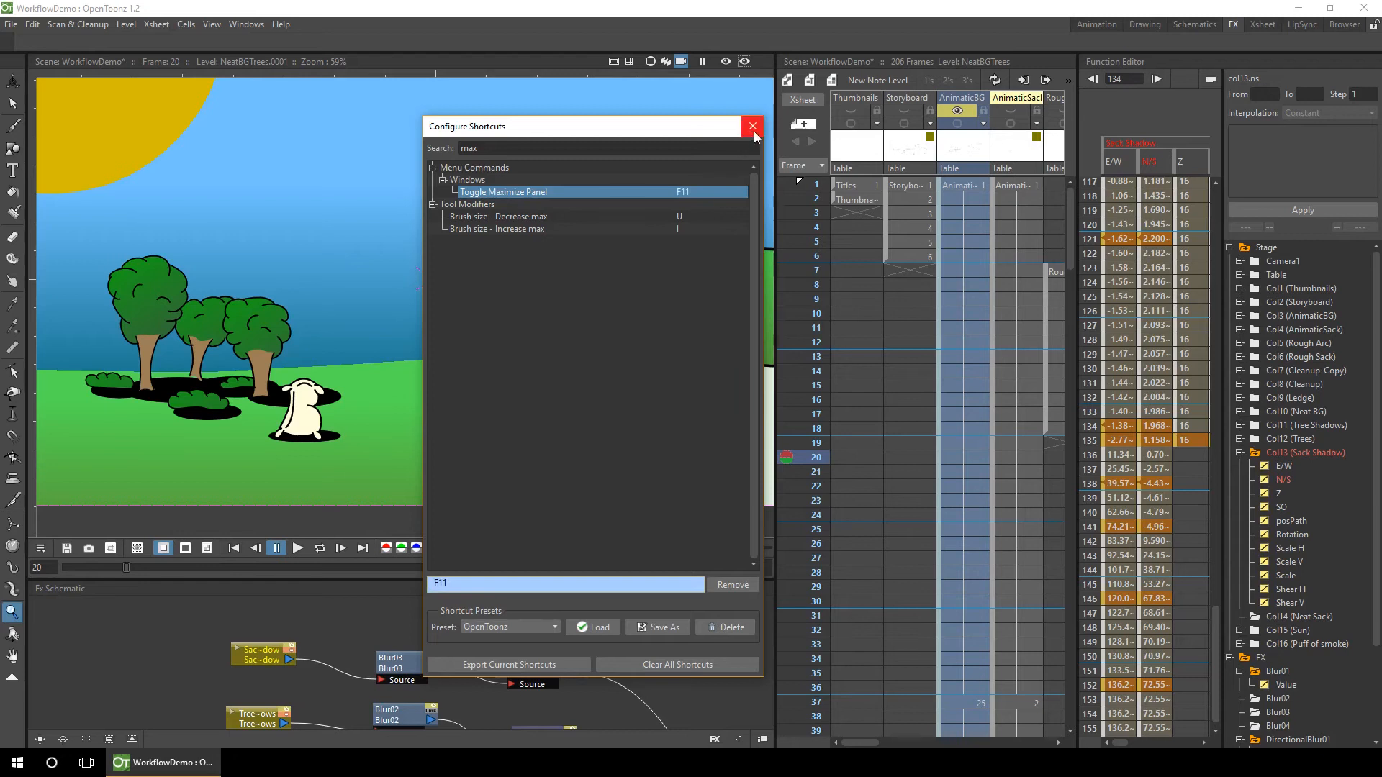
pyautogui.click(753, 127)
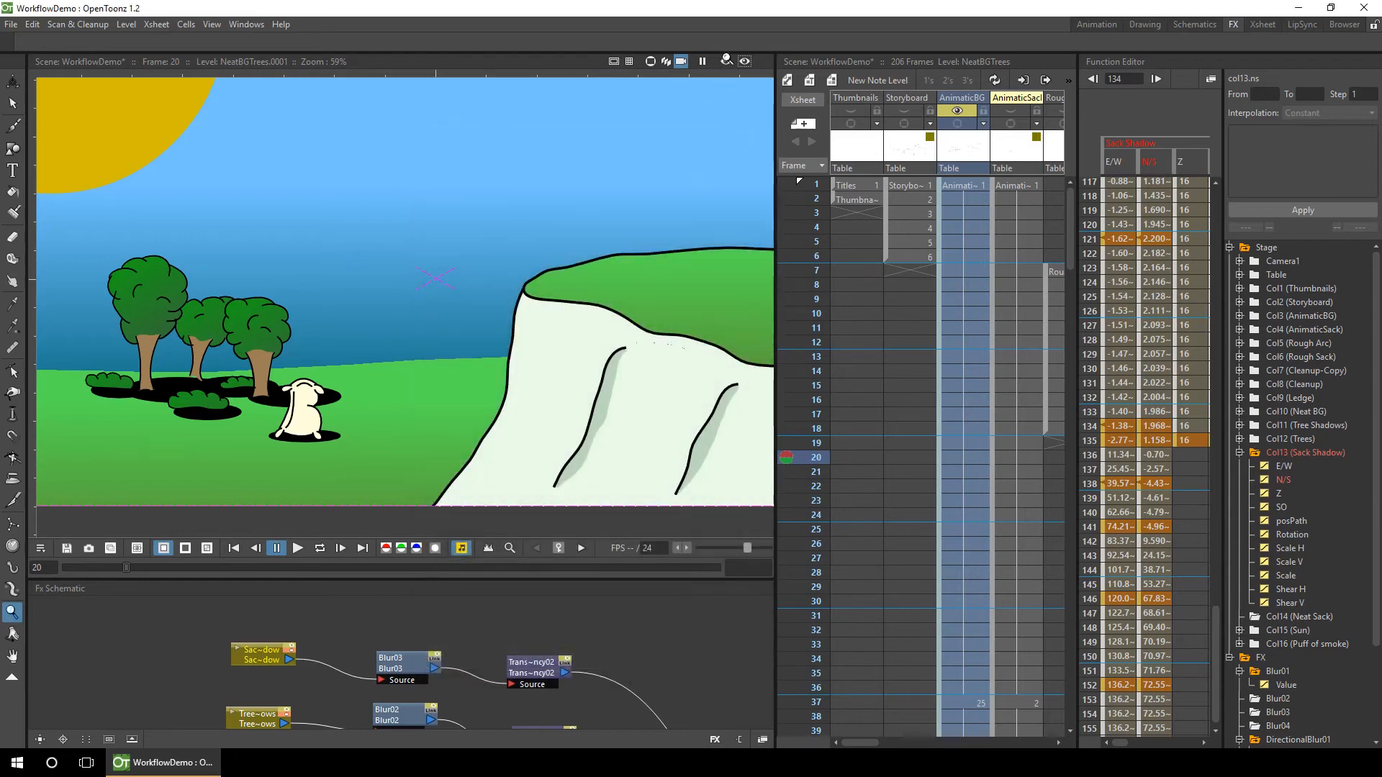